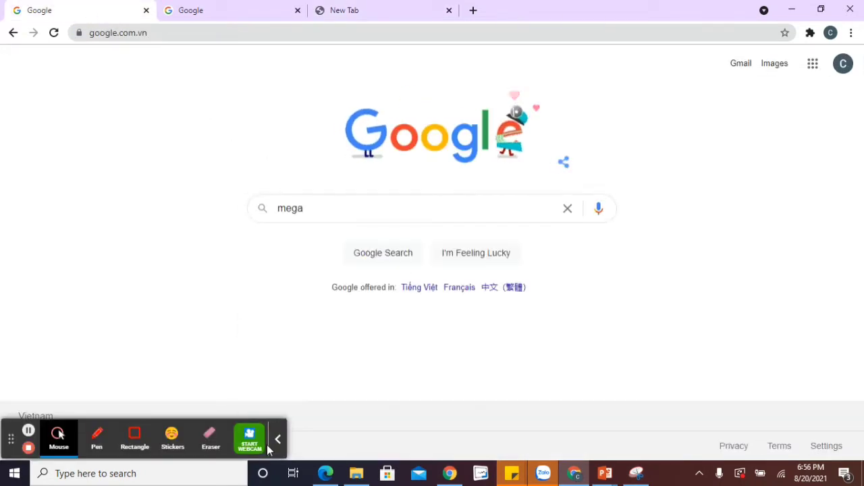
Search Google for 'megamouse books' and open the Megamouse Books site result.
click(405, 207)
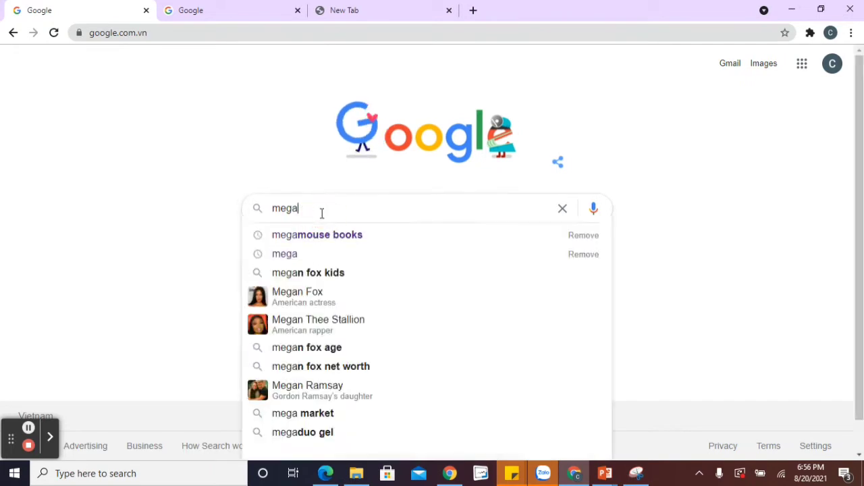
click(315, 235)
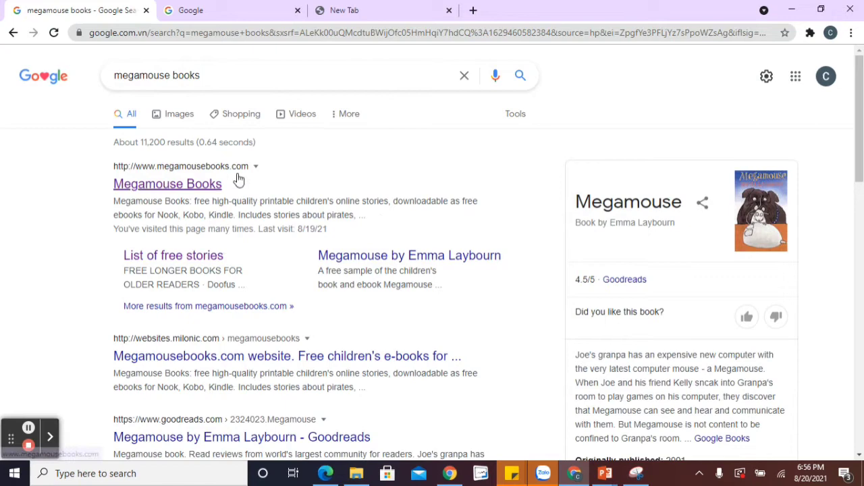
click(167, 184)
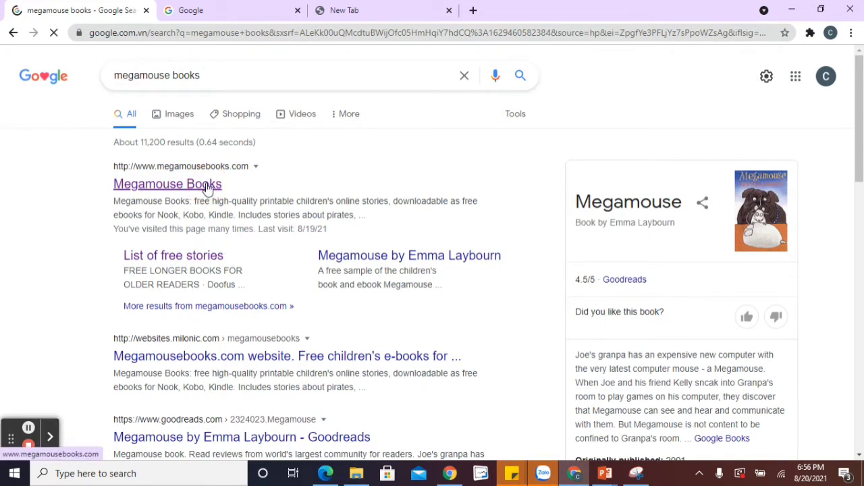
Browse the megamousebooks.com home page down through the free-stories overview and back to the top.
click(168, 184)
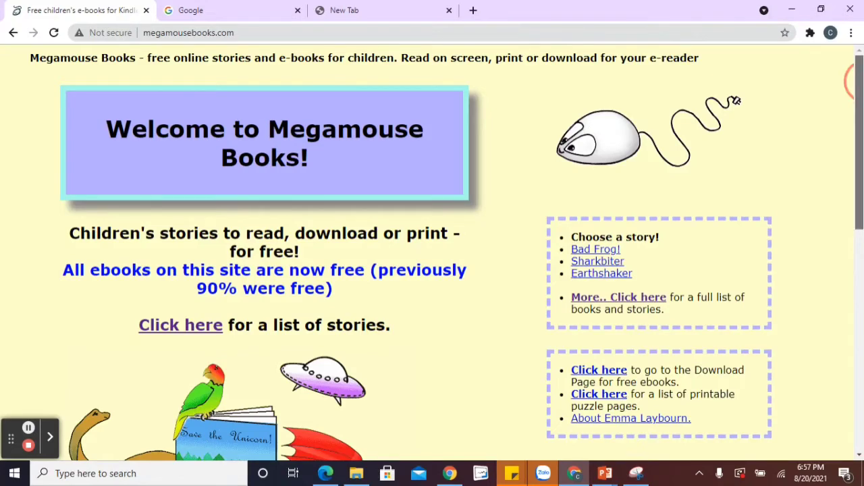
scroll(down, 3)
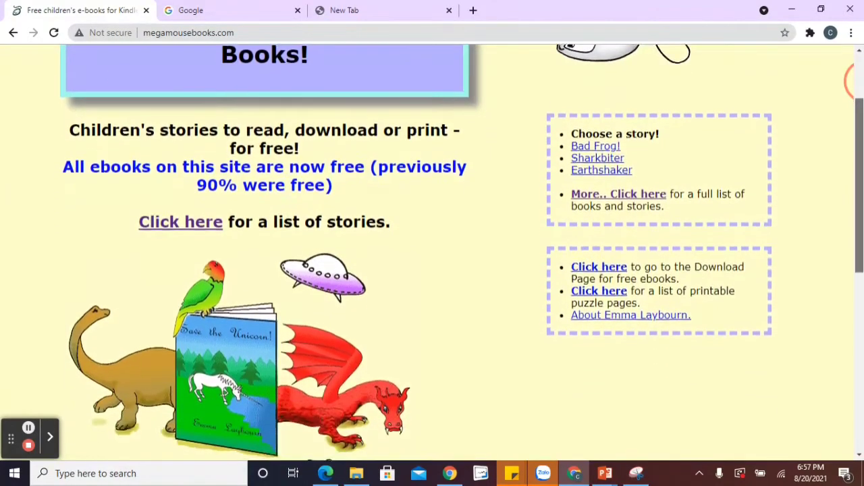
scroll(down, 3)
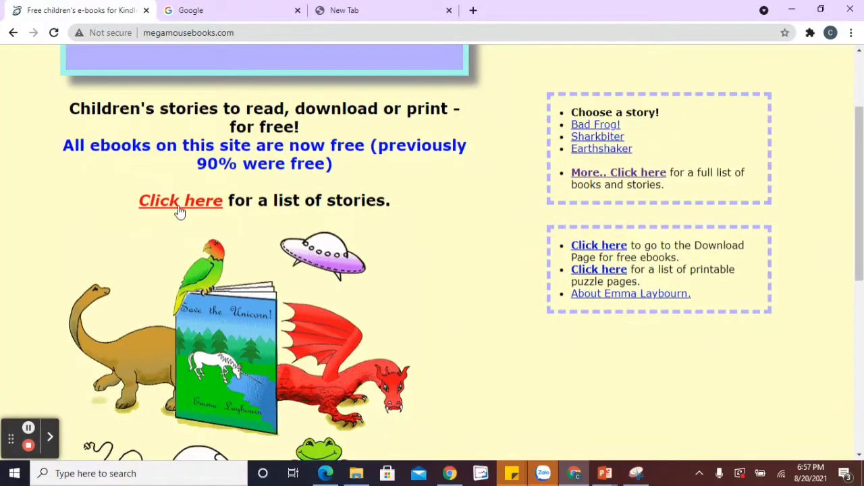
scroll(down, 3)
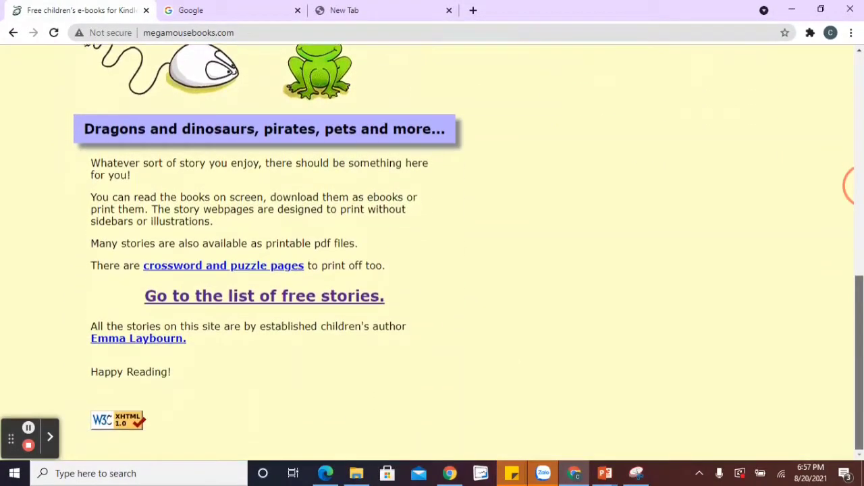
scroll(up, 3)
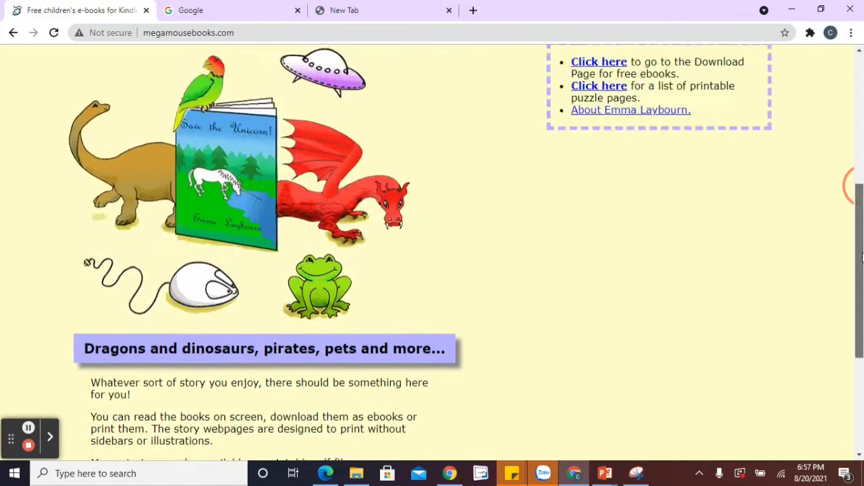
scroll(up, 3)
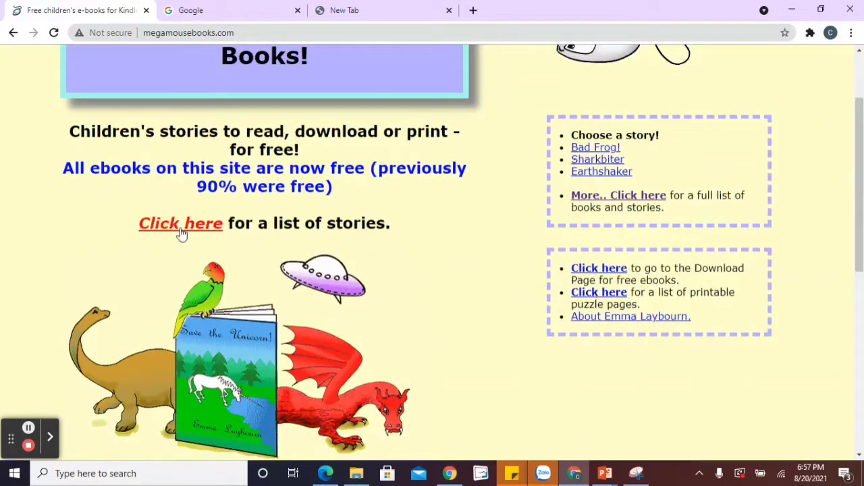
Open the free story list and browse down through its easy stories and longer books.
click(181, 223)
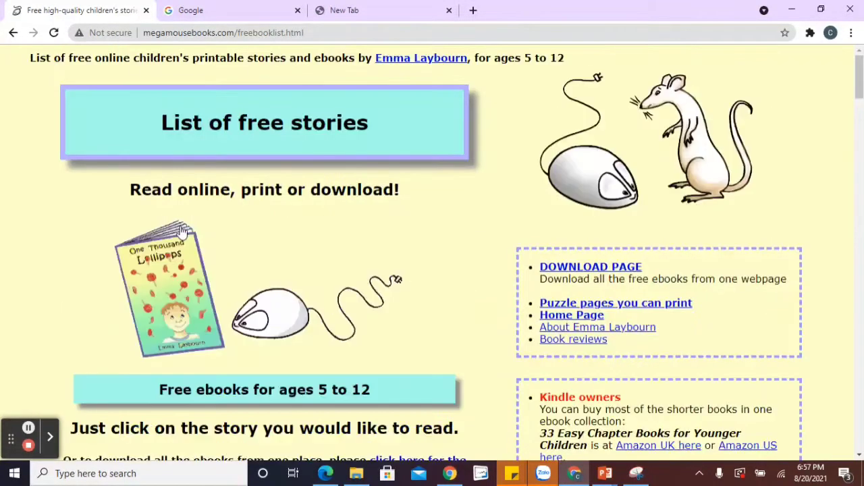
mouse_move(389, 177)
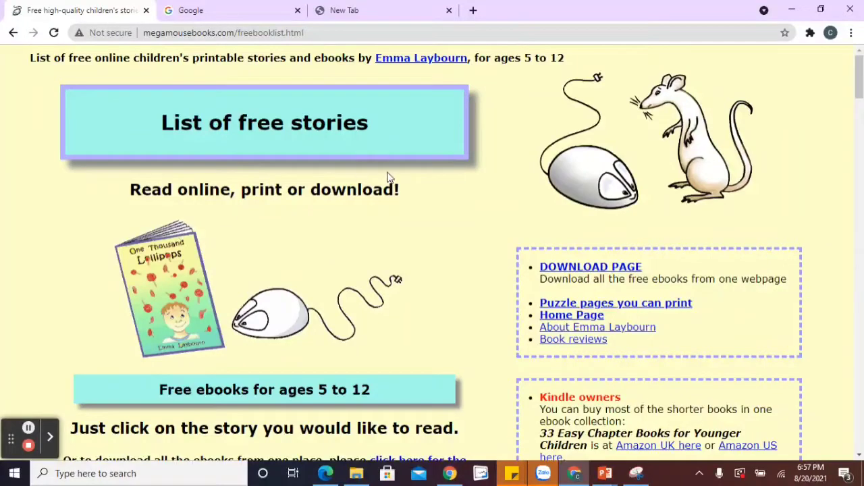
scroll(down, 3)
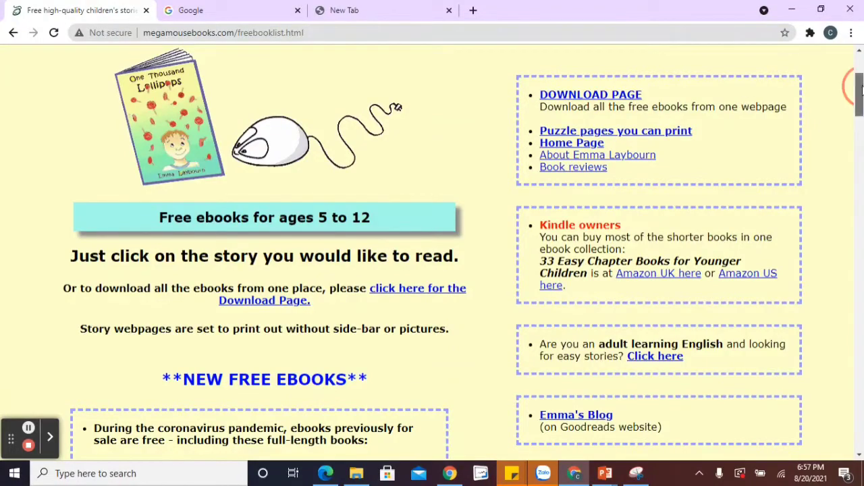
scroll(down, 3)
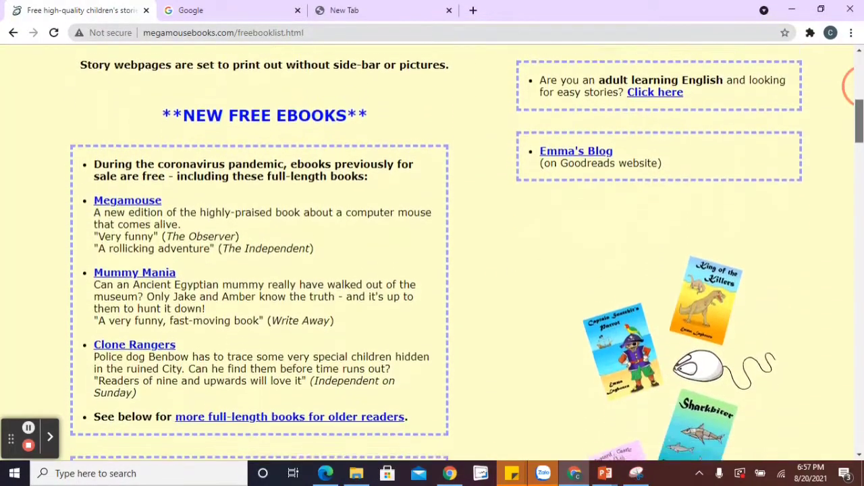
scroll(down, 3)
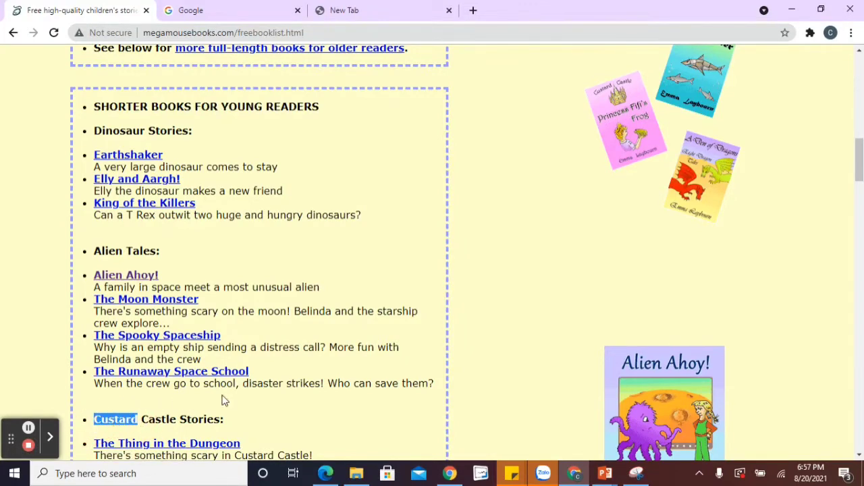
scroll(down, 3)
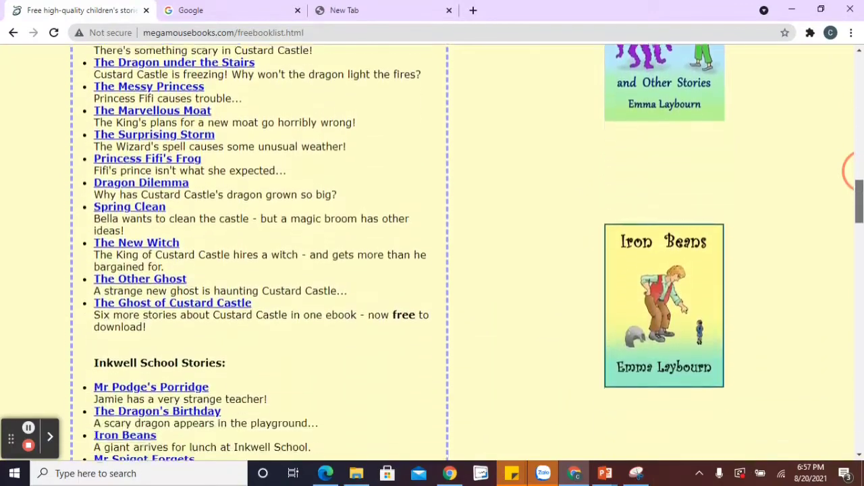
scroll(down, 3)
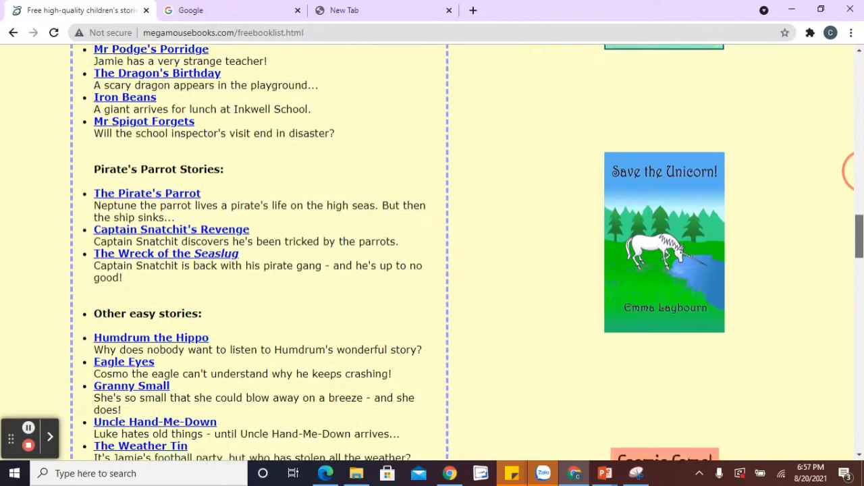
scroll(down, 3)
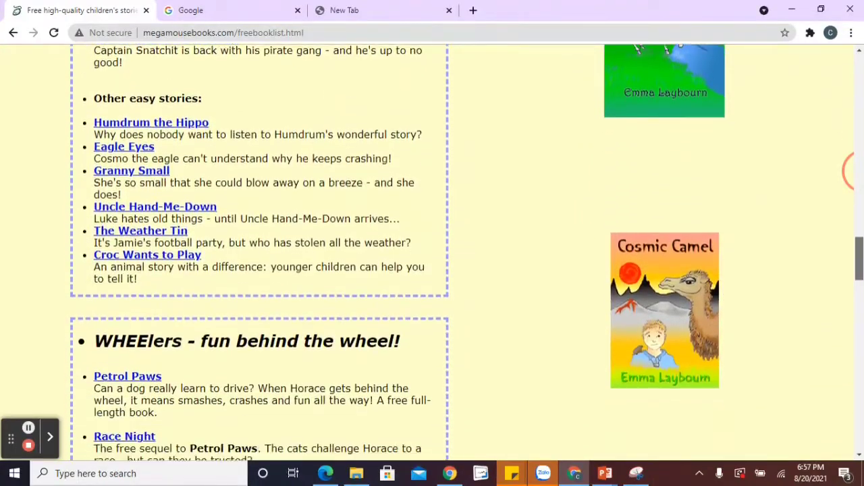
Continue down the story list to Shorter Books for Young Readers and settle back on that section.
scroll(down, 3)
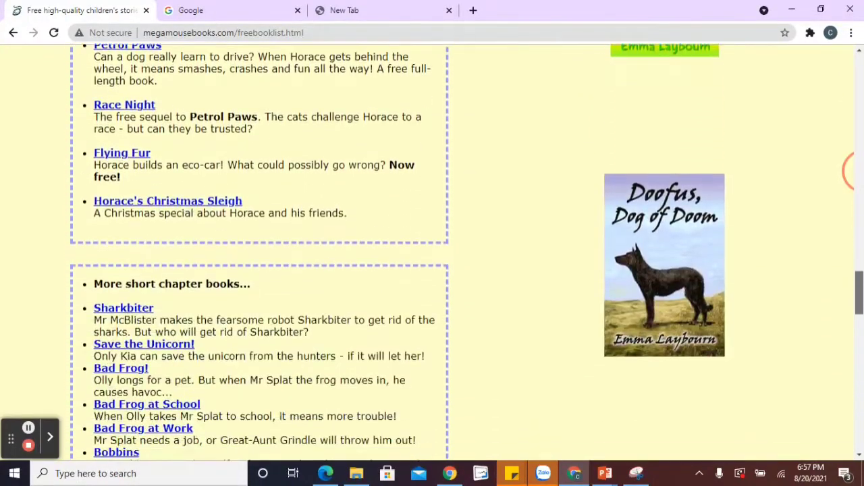
scroll(down, 3)
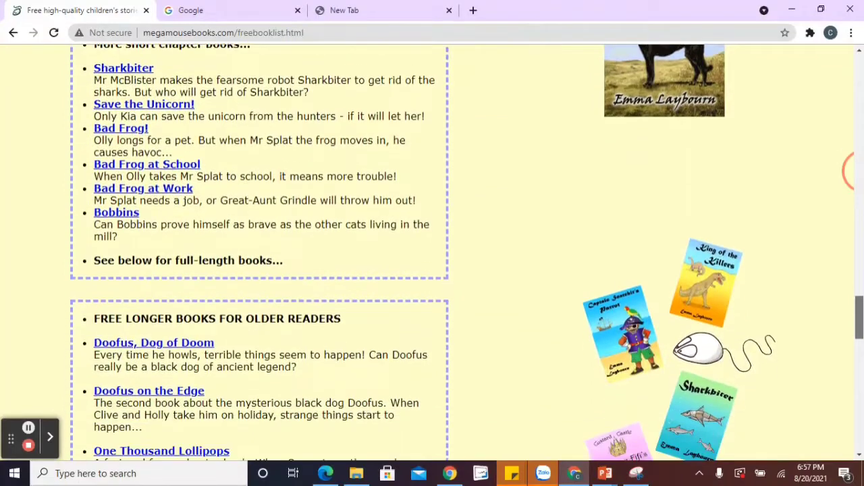
scroll(down, 3)
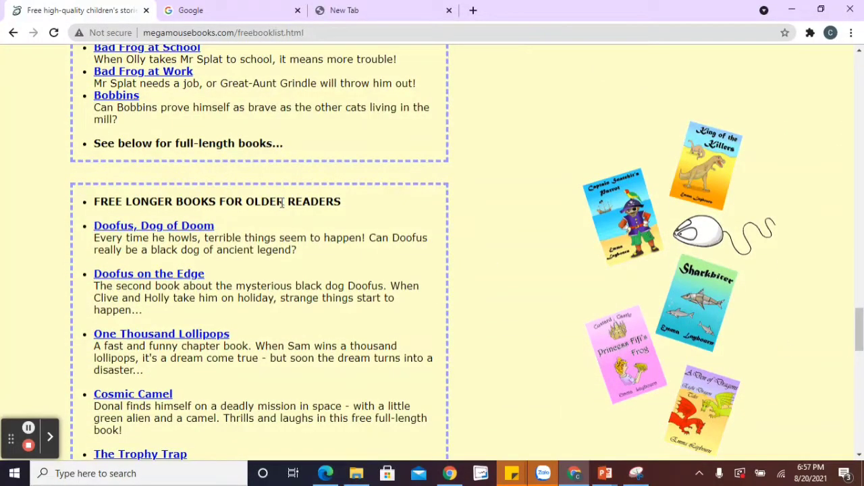
mouse_move(389, 199)
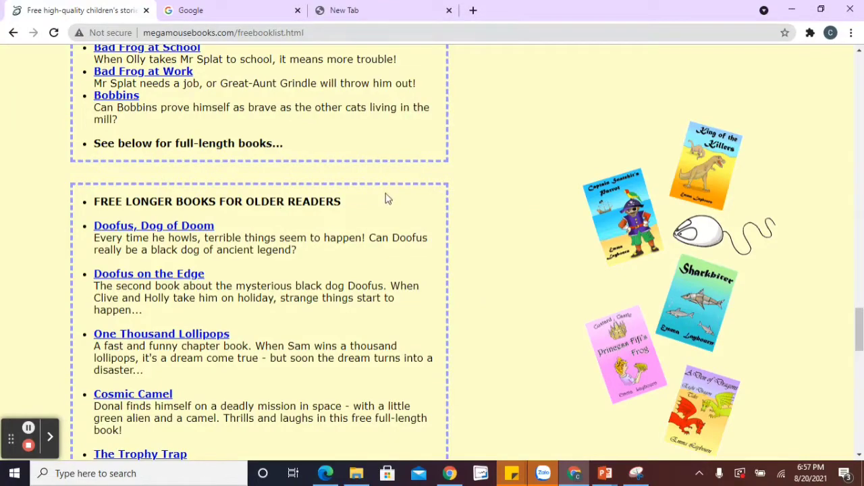
scroll(down, 3)
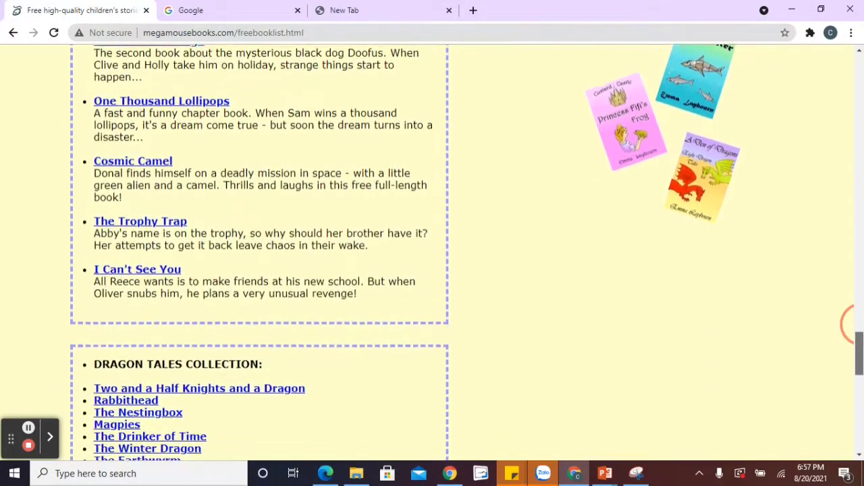
scroll(down, 3)
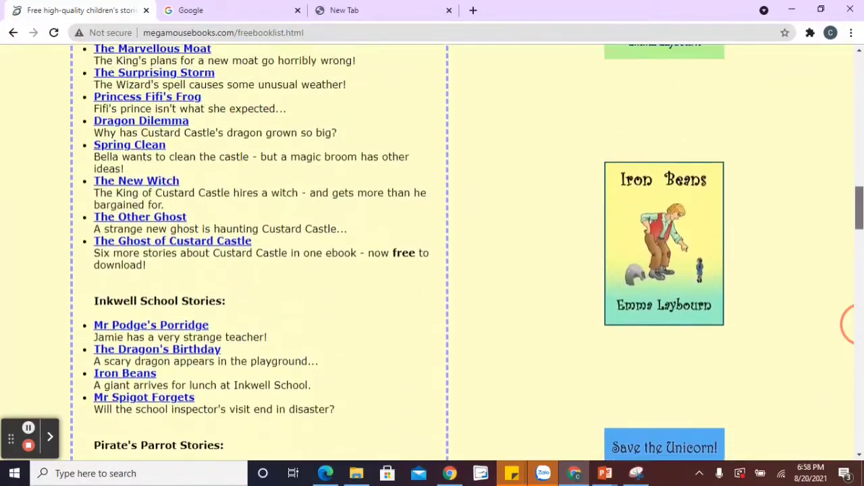
scroll(up, 3)
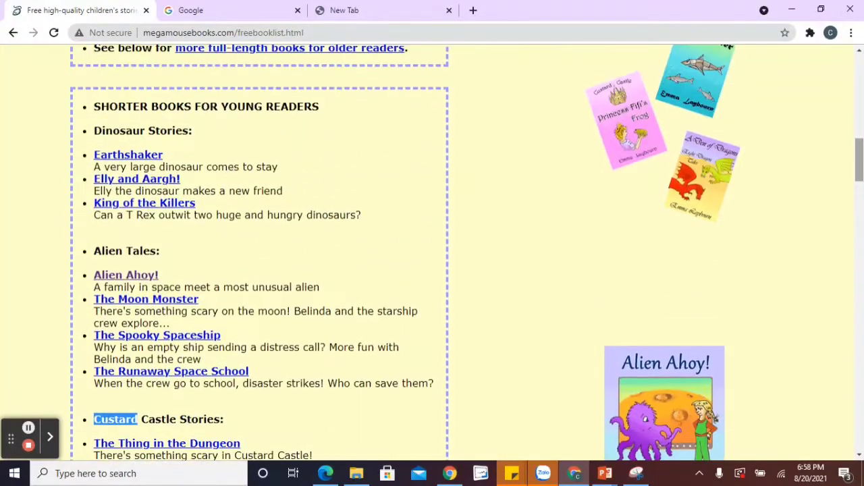
click(125, 275)
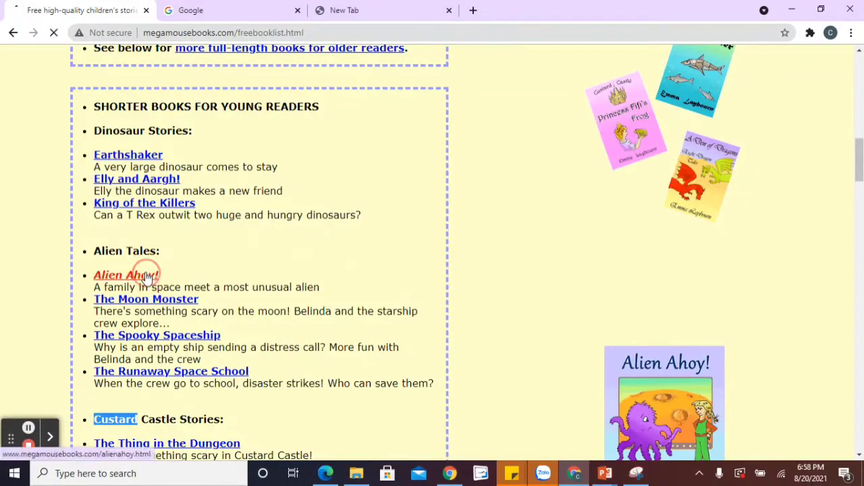
click(127, 276)
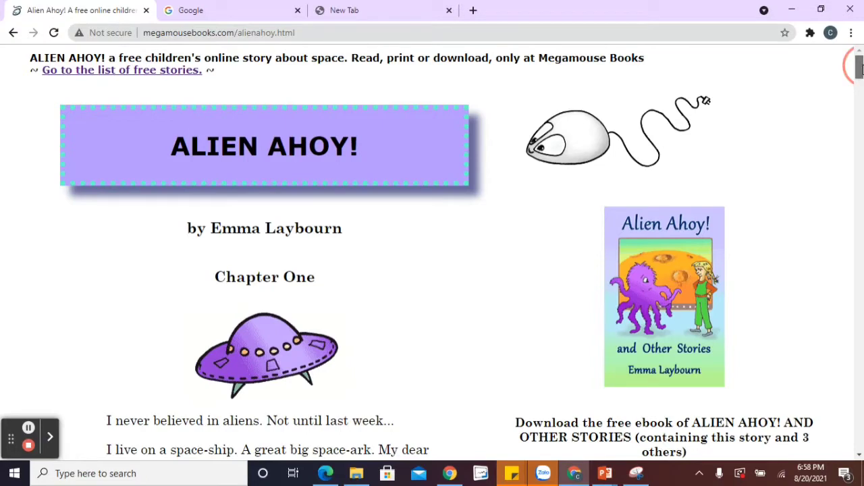
scroll(down, 3)
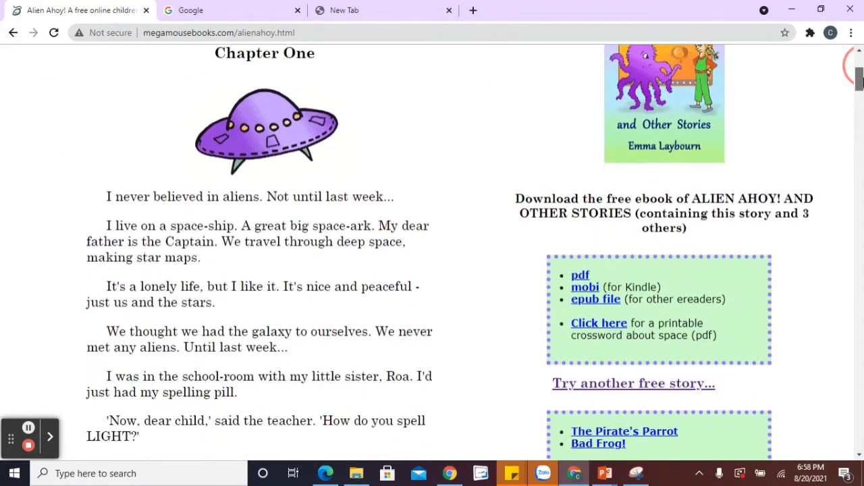
scroll(down, 3)
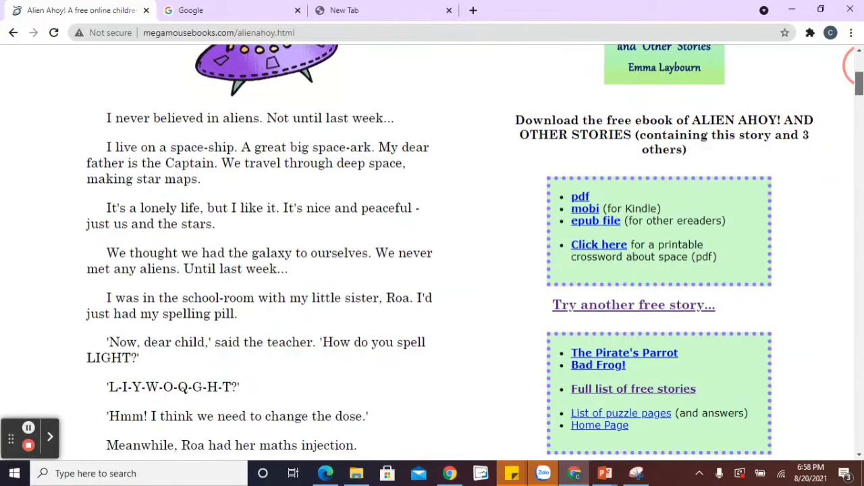
mouse_move(627, 305)
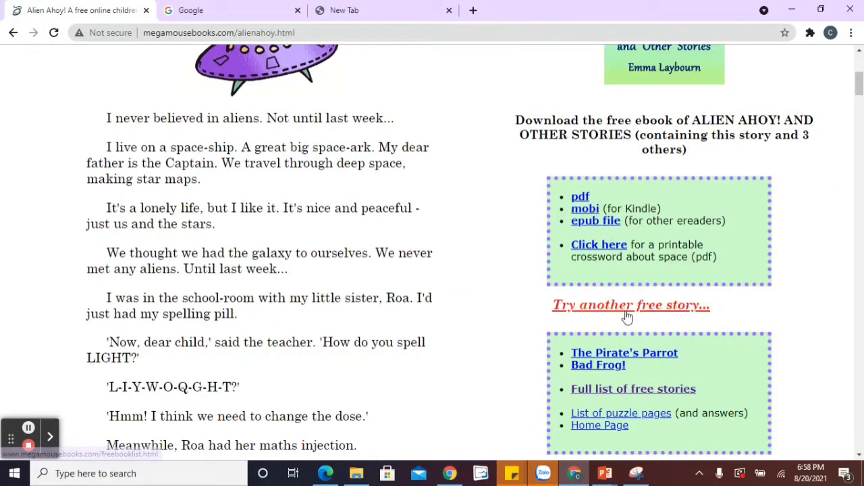
click(629, 305)
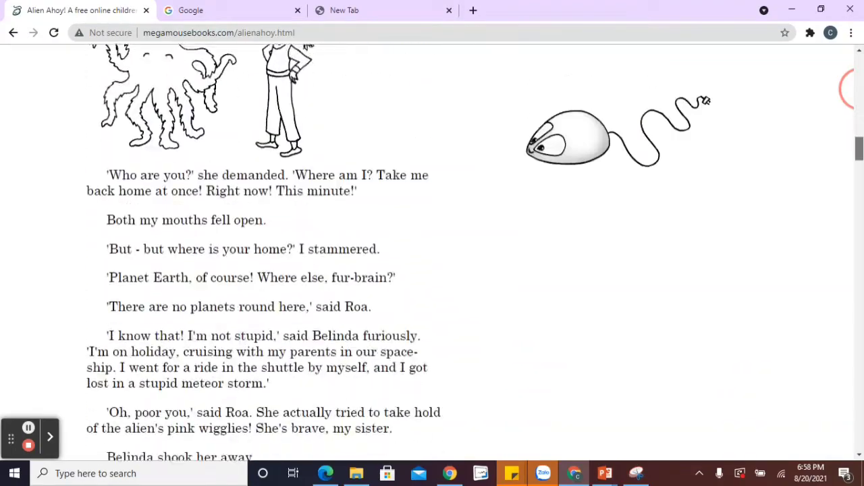
scroll(down, 3)
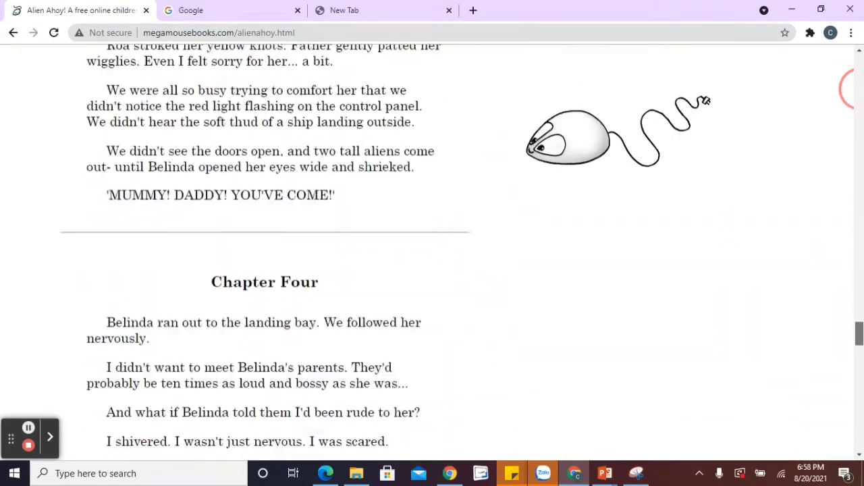
scroll(down, 3)
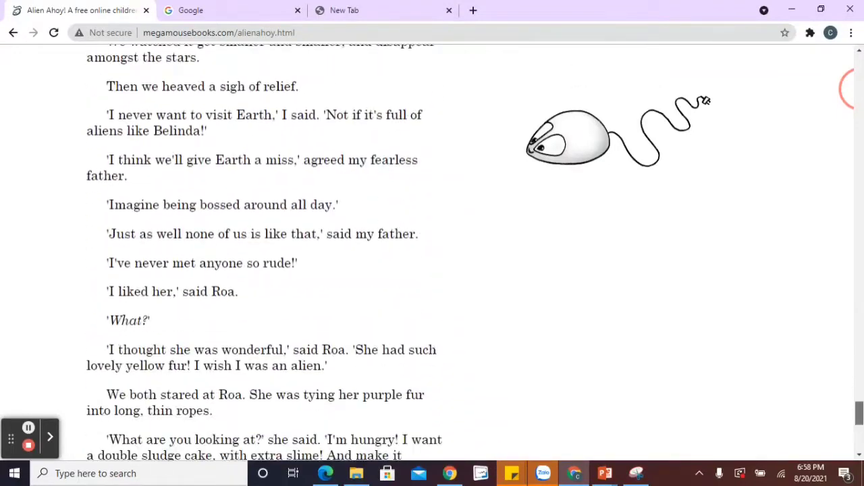
scroll(down, 3)
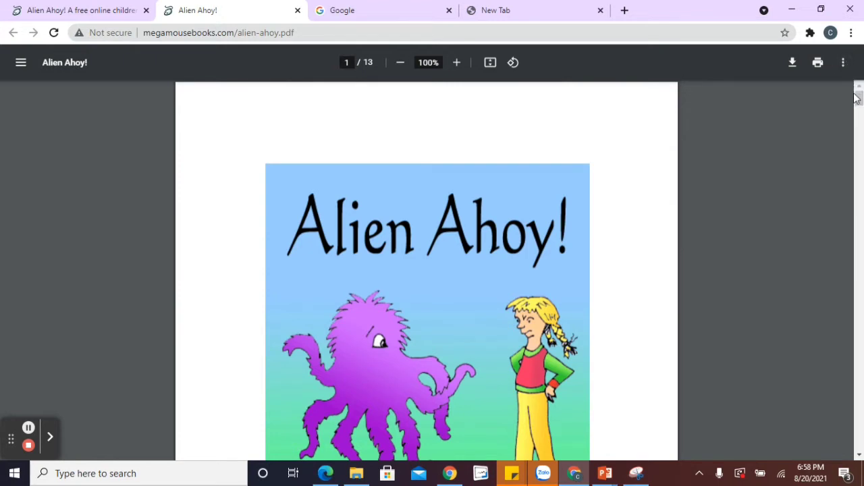
mouse_move(791, 105)
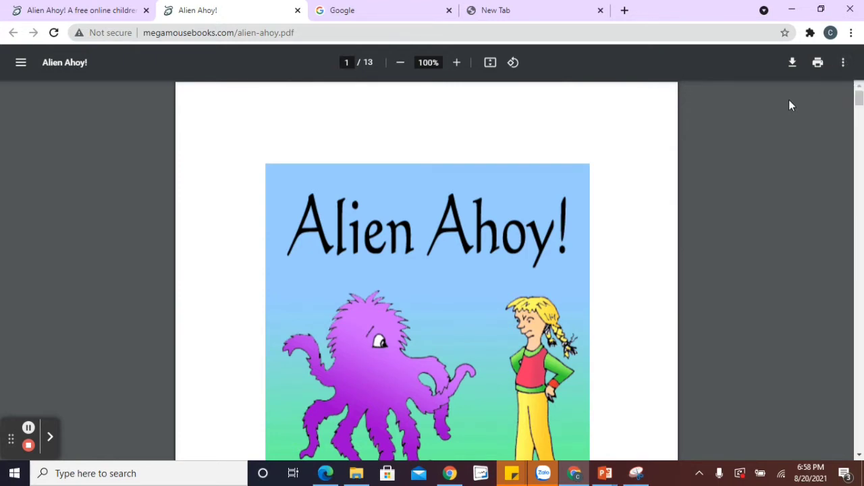
mouse_move(782, 106)
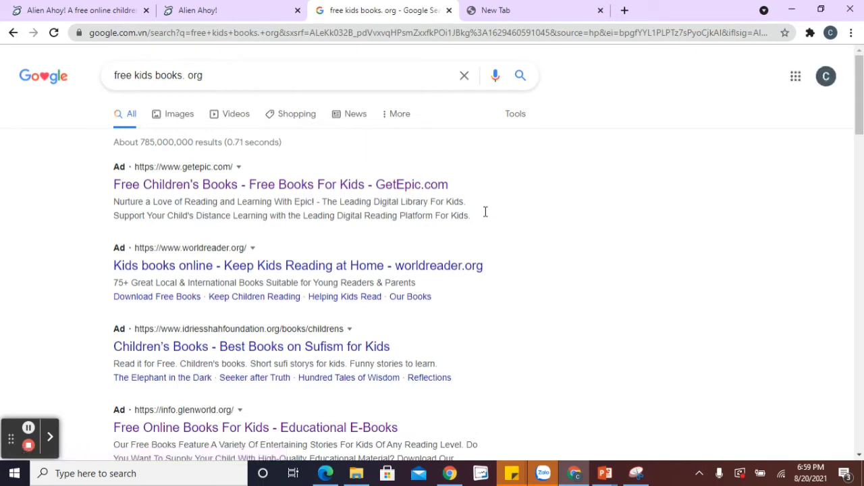
Scroll the Google results and open the Free Kids Books (freekidsbooks.org) site.
scroll(down, 3)
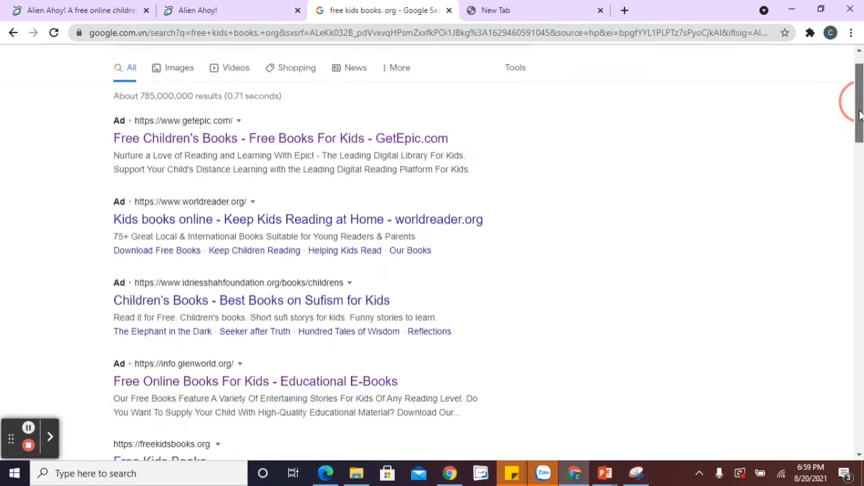
scroll(down, 3)
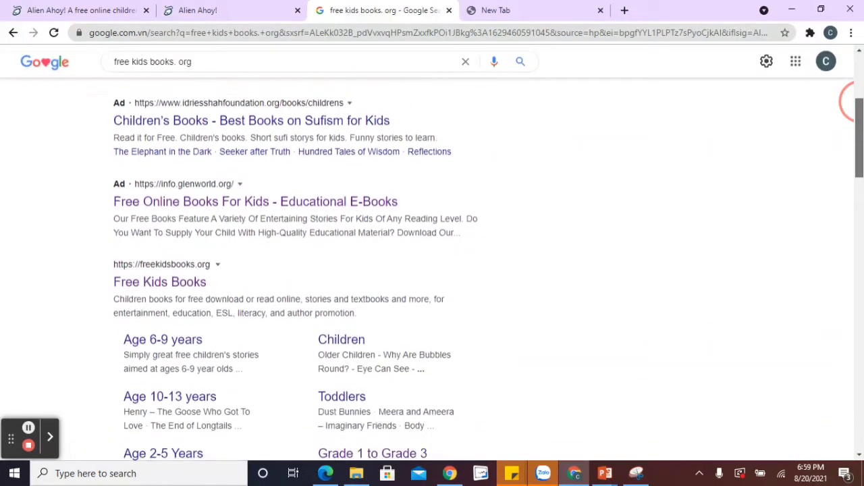
scroll(down, 3)
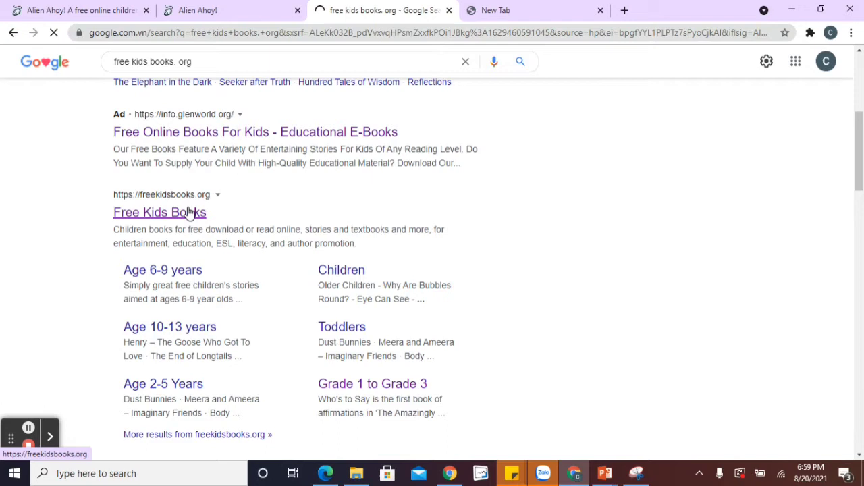
click(160, 212)
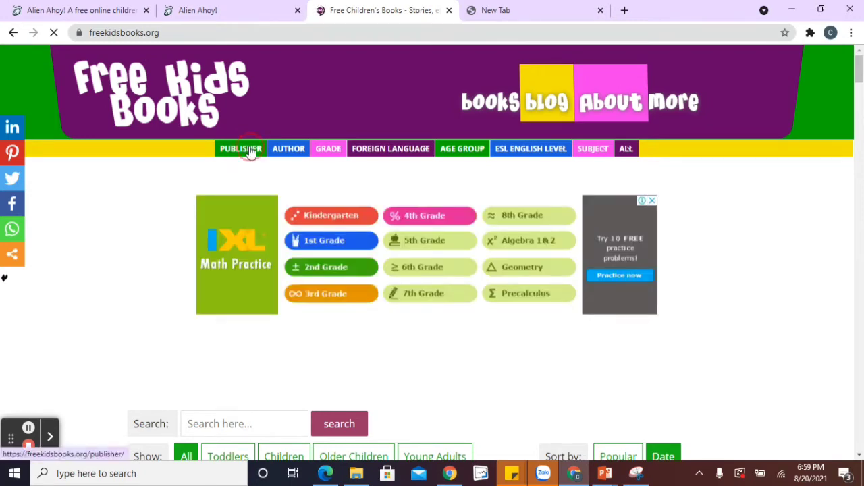
View the Publisher list, then switch to the Grade page and bring a book listing into view.
click(241, 147)
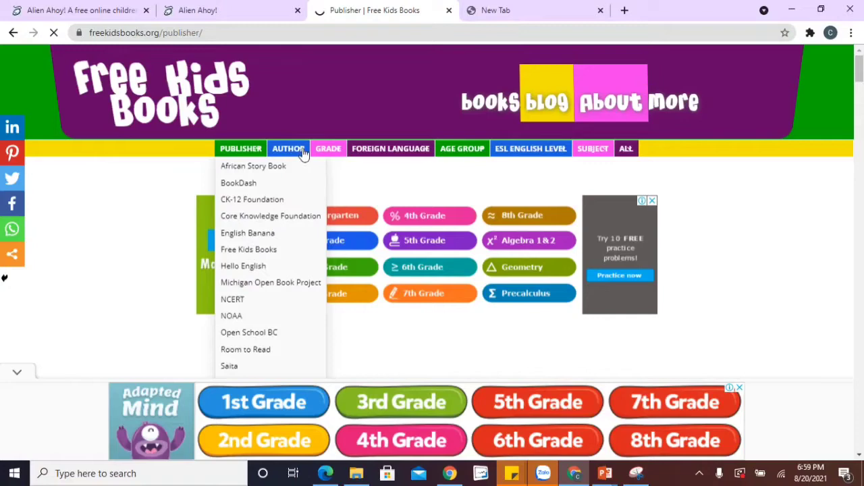
click(287, 148)
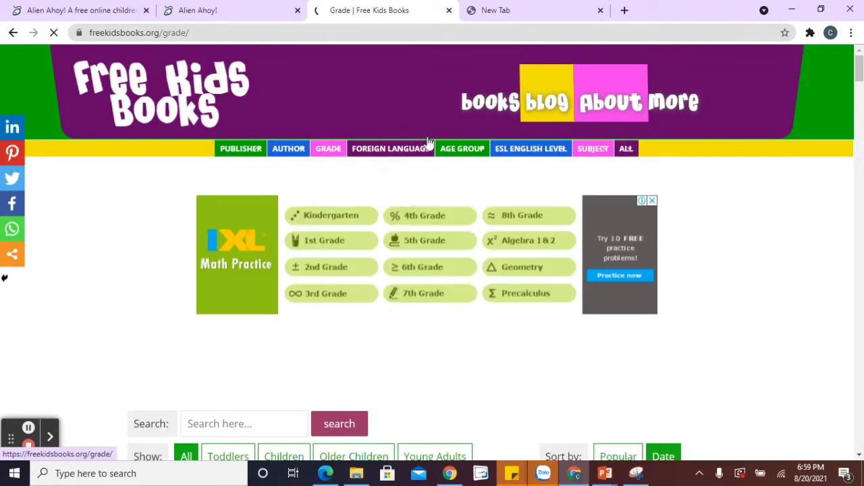
scroll(down, 3)
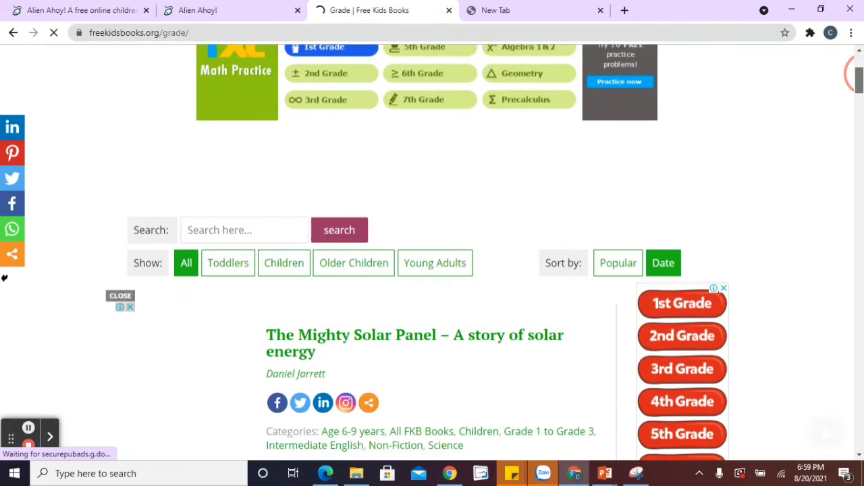
scroll(down, 3)
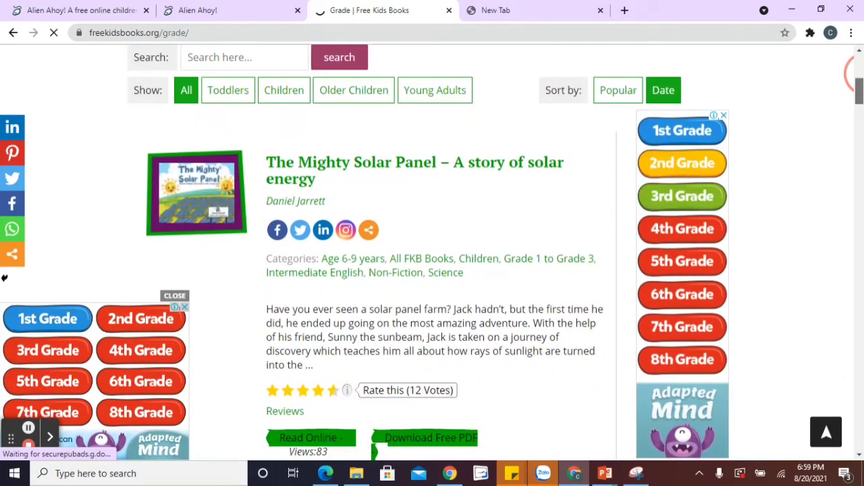
scroll(down, 3)
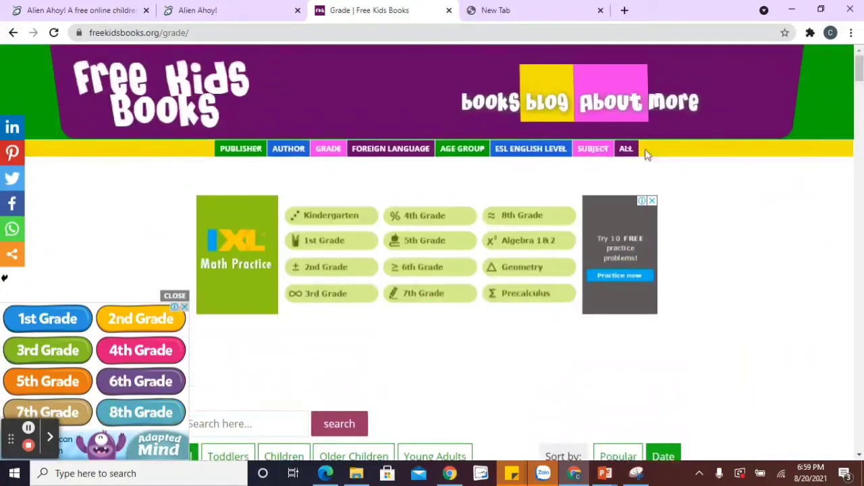
click(593, 149)
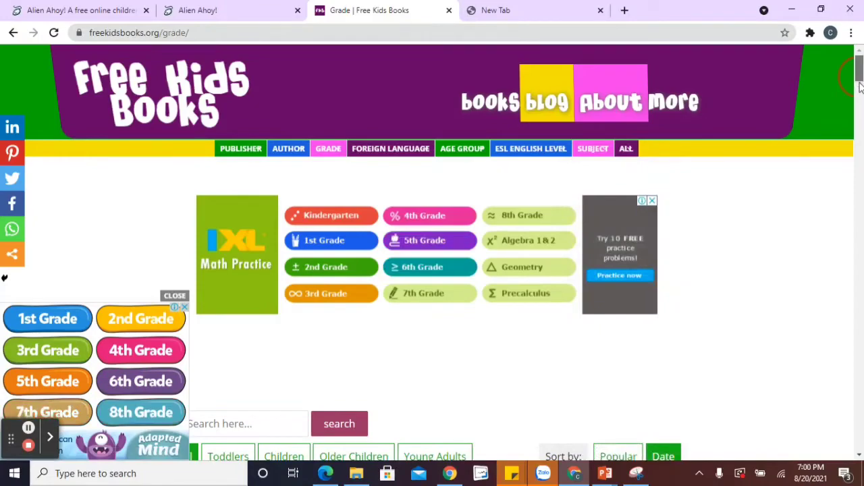
scroll(down, 3)
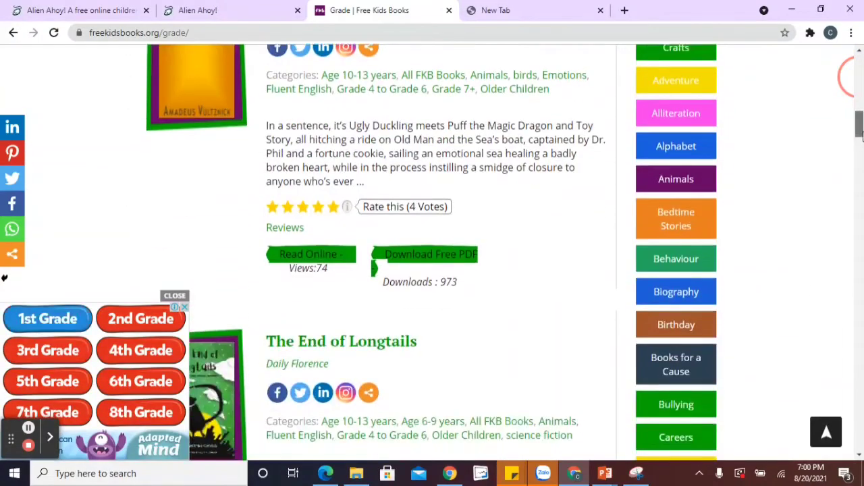
scroll(down, 3)
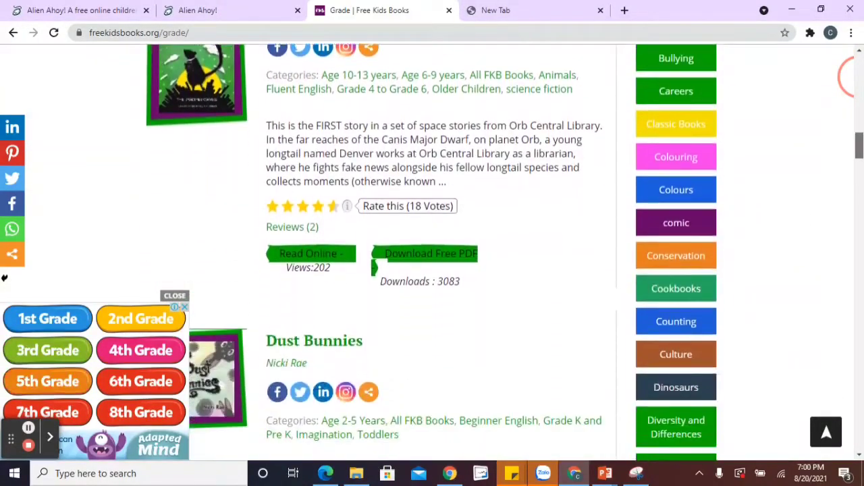
scroll(down, 3)
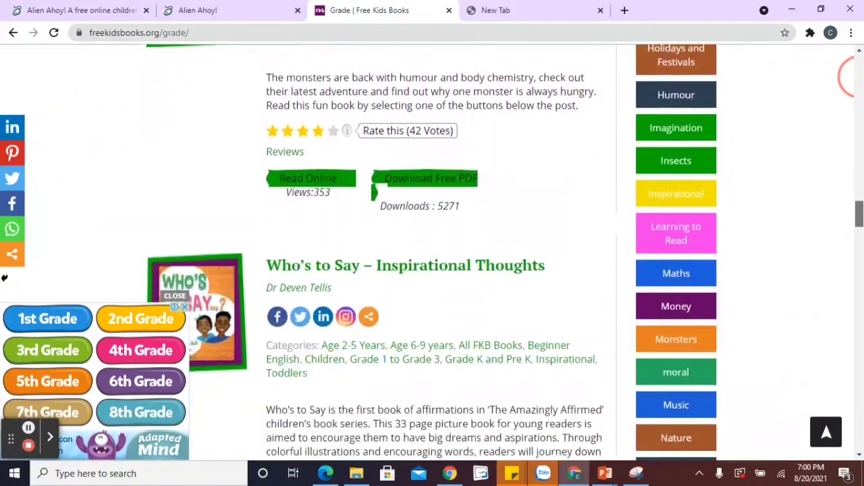
scroll(down, 3)
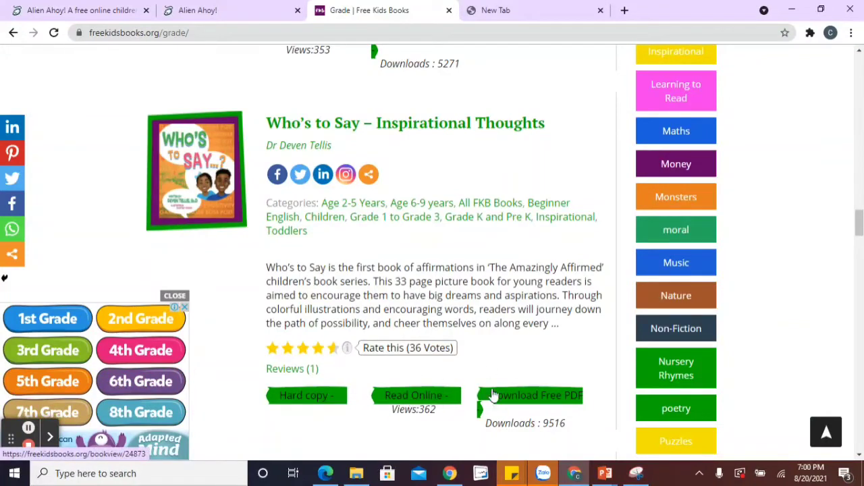
Download 'Who's to Say – Inspirational Thoughts' as a free PDF in a new tab.
click(534, 395)
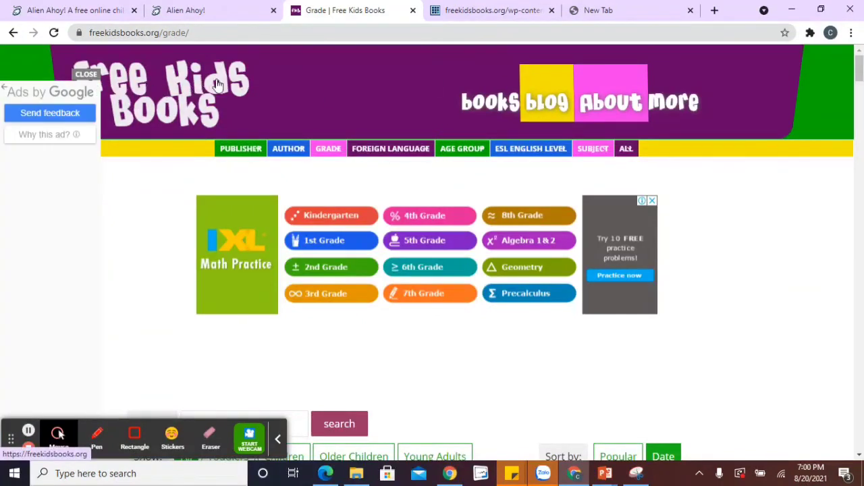
Revisit the Alien Ahoy! story tab, then show the Who's to Say PDF scrolled to page 4.
click(67, 11)
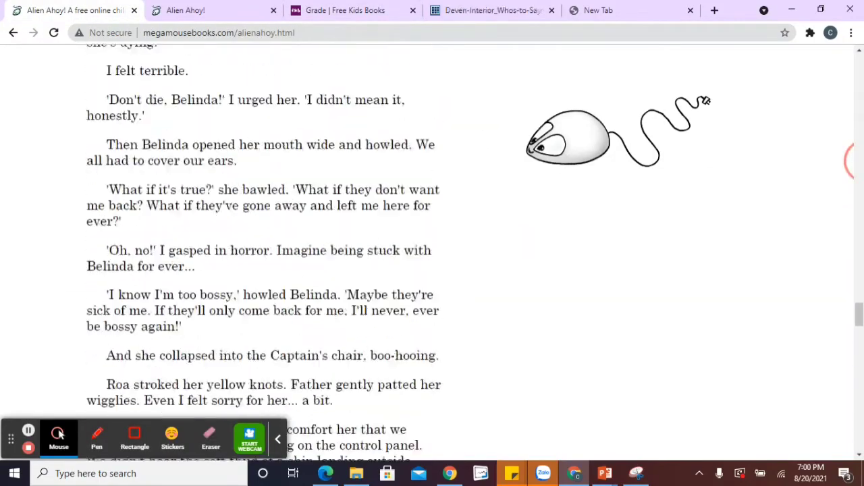
scroll(down, 3)
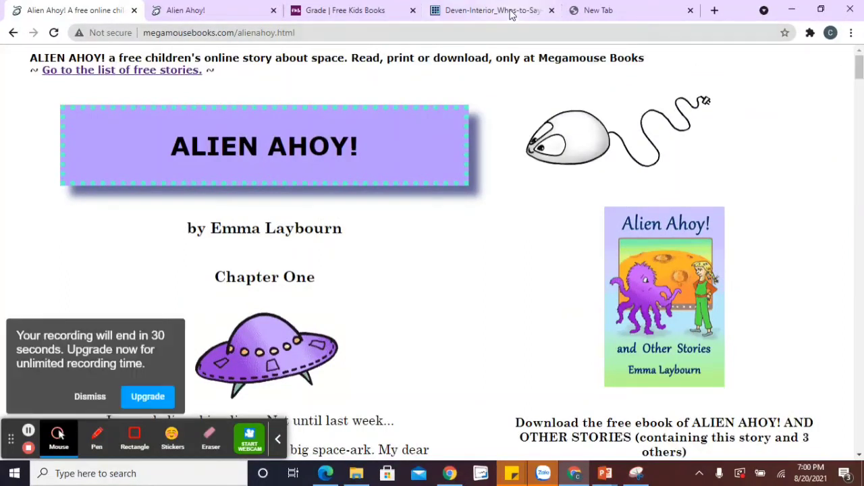
click(491, 11)
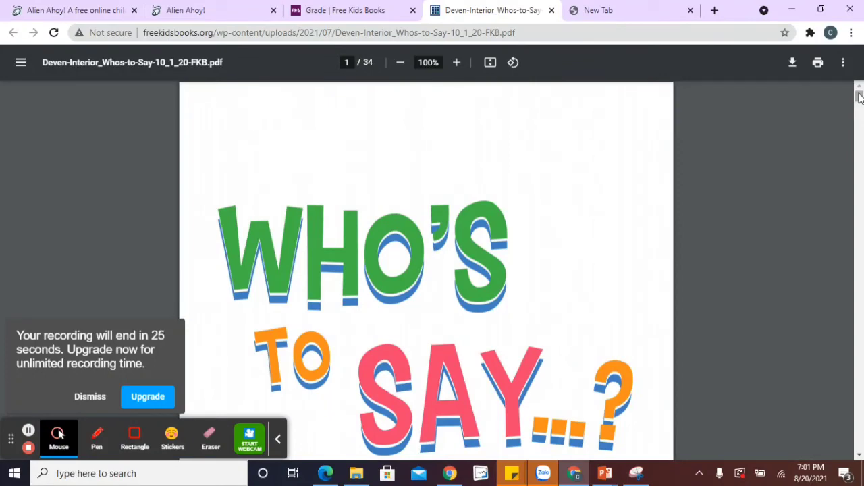
scroll(down, 3)
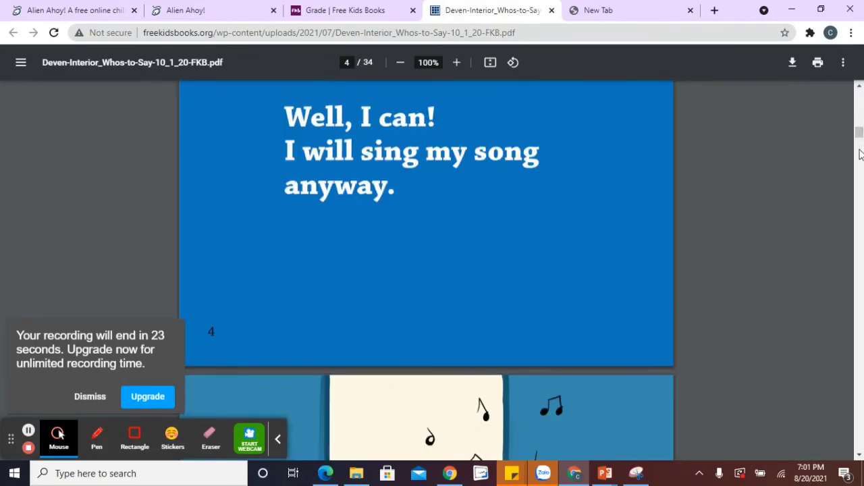